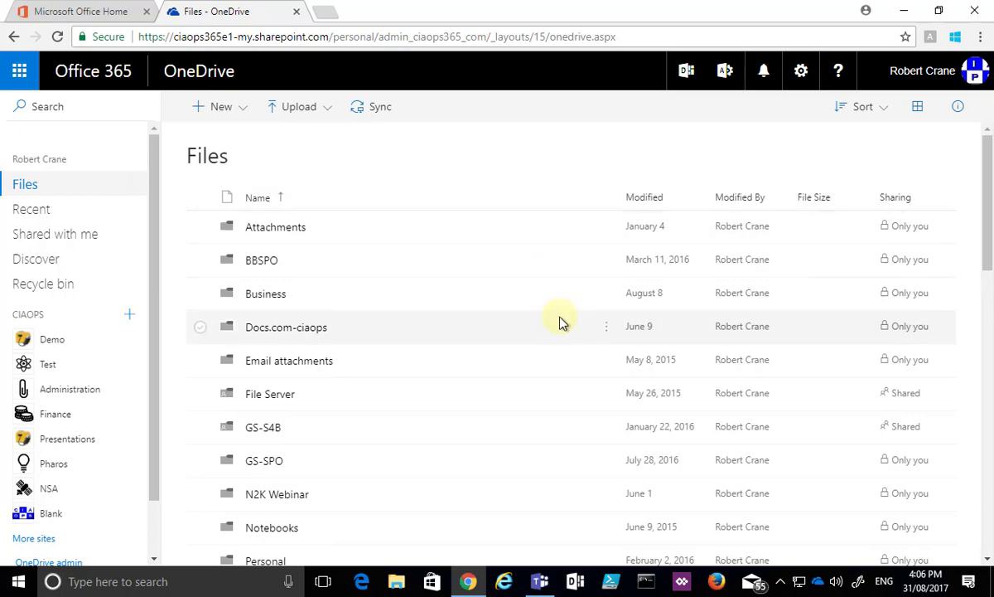
- Scroll the Files list down until Document.docx comes into view
scroll(down, 3)
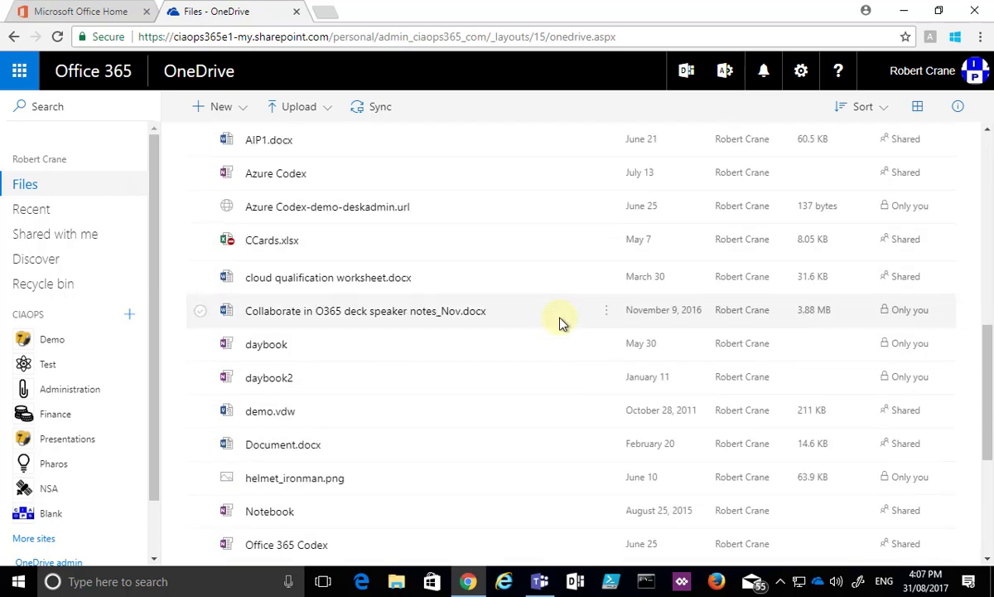
mouse_move(202, 447)
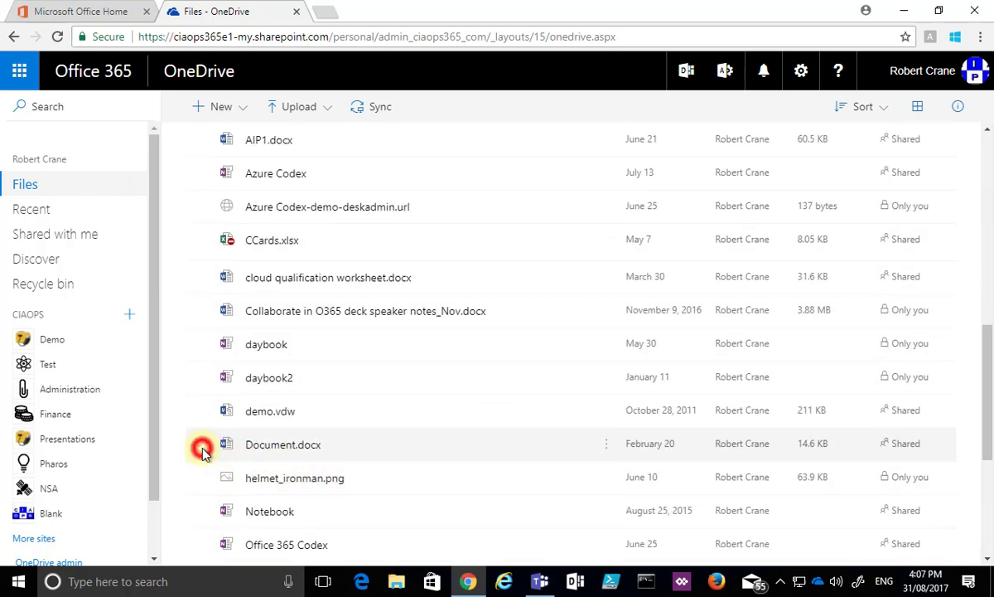
- Delete Document.docx and confirm sending it to the Recycle Bin
click(532, 106)
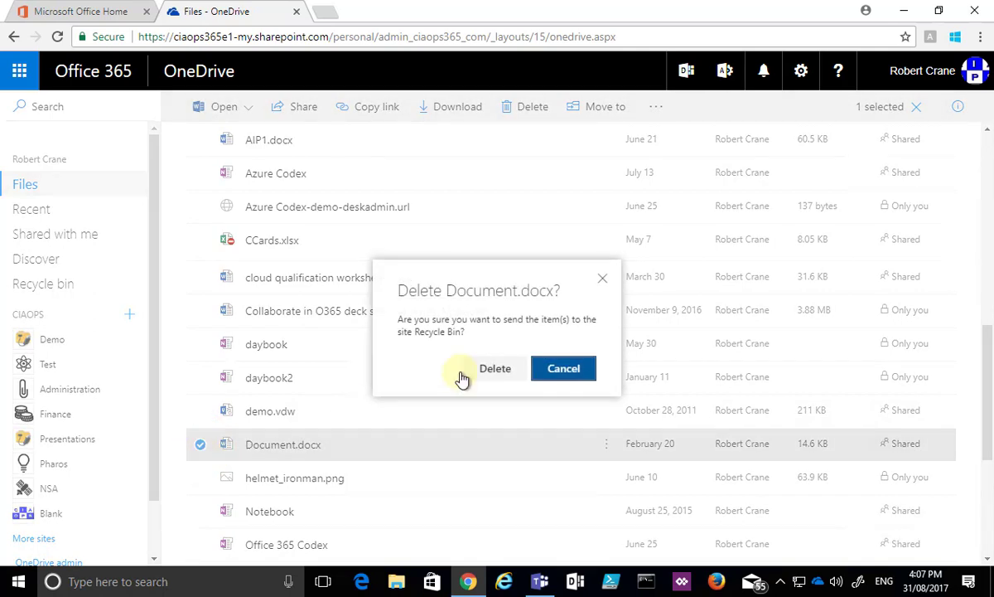
click(494, 368)
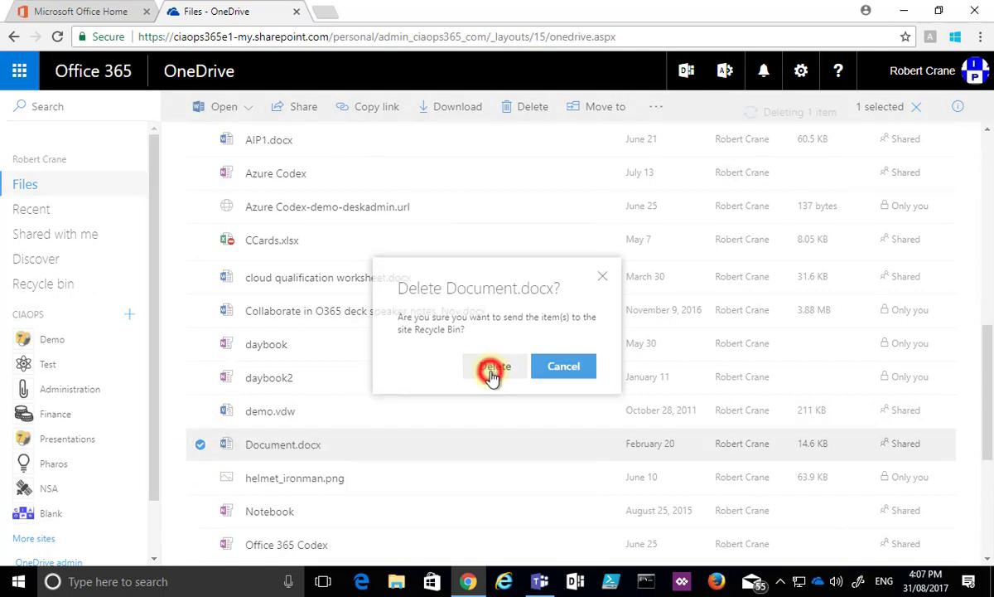
click(494, 367)
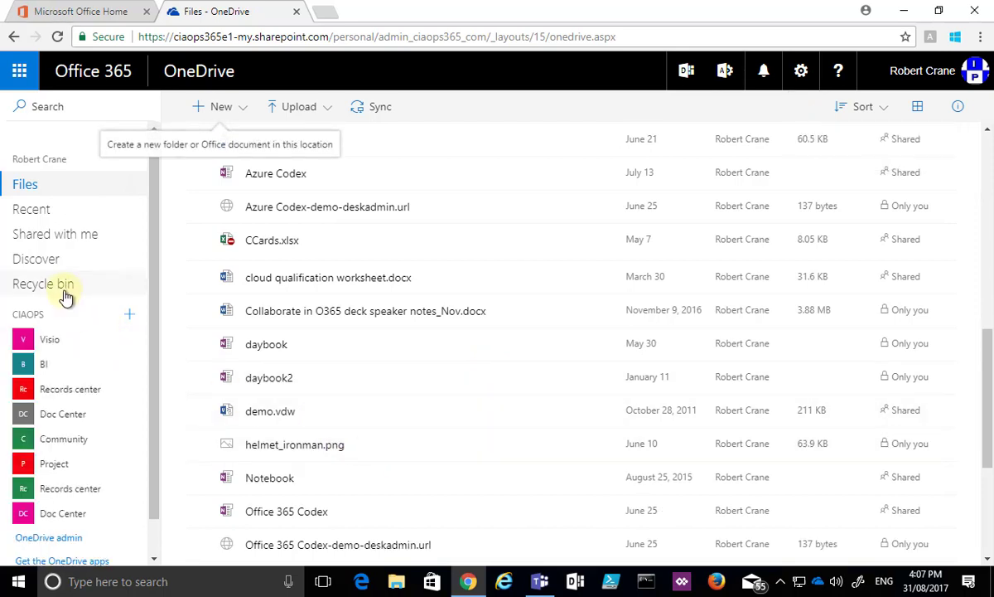
- Restore Document.docx from the Recycle bin to its original location
click(43, 283)
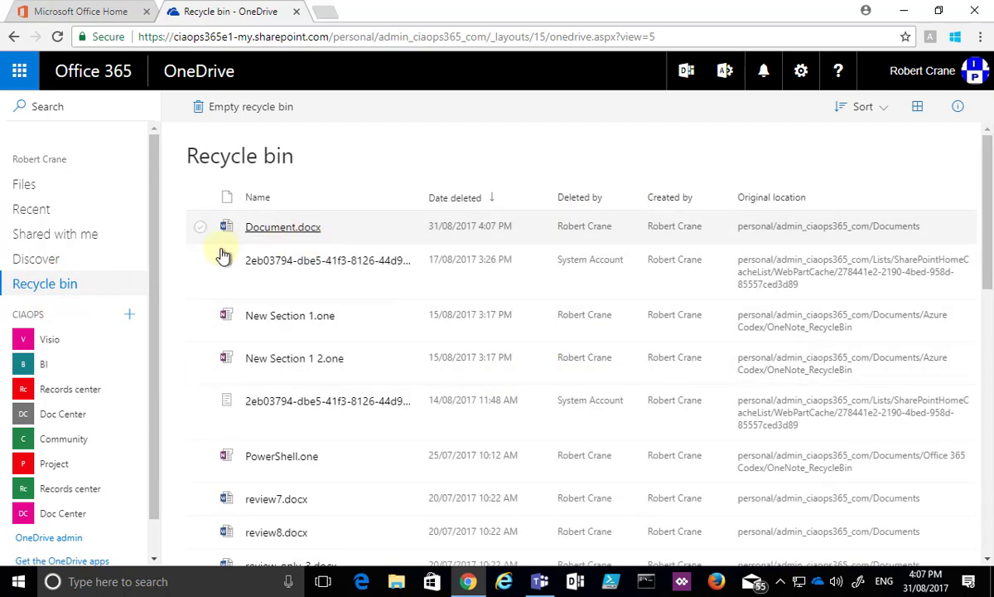
click(199, 226)
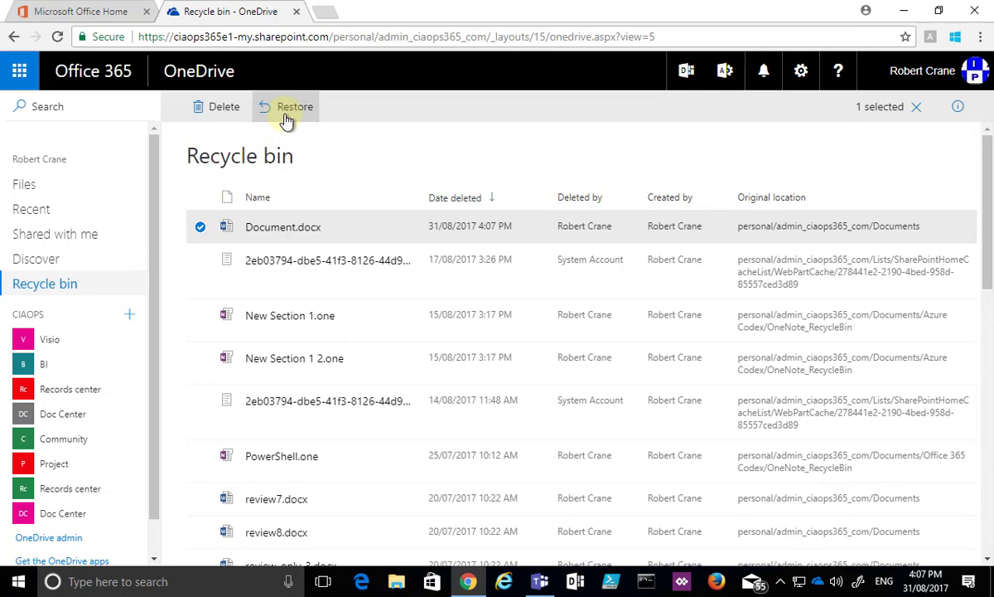
click(293, 106)
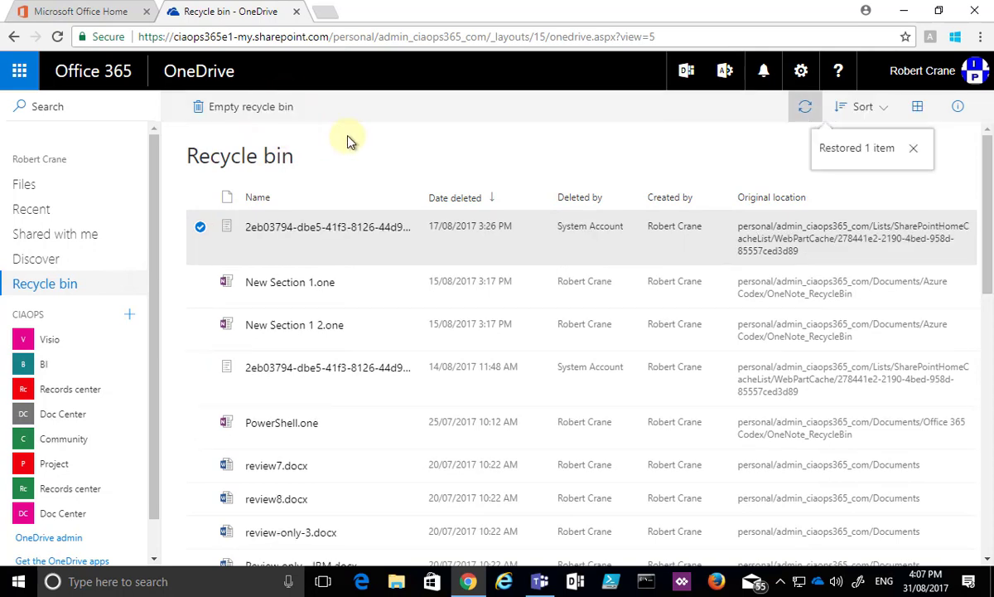
mouse_move(837, 164)
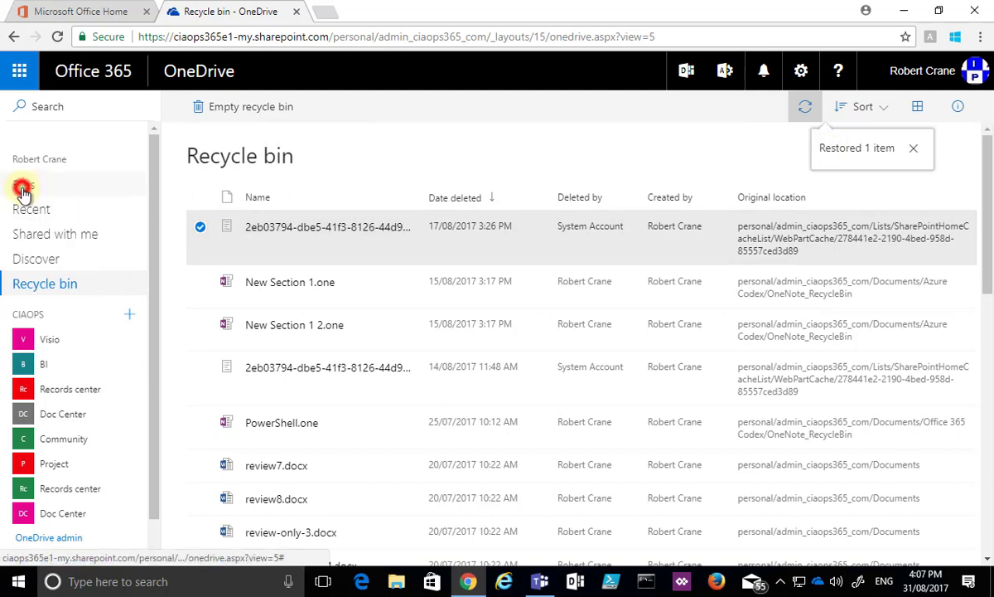
- Return to the Files list and scroll down to the restored Document.docx
click(25, 184)
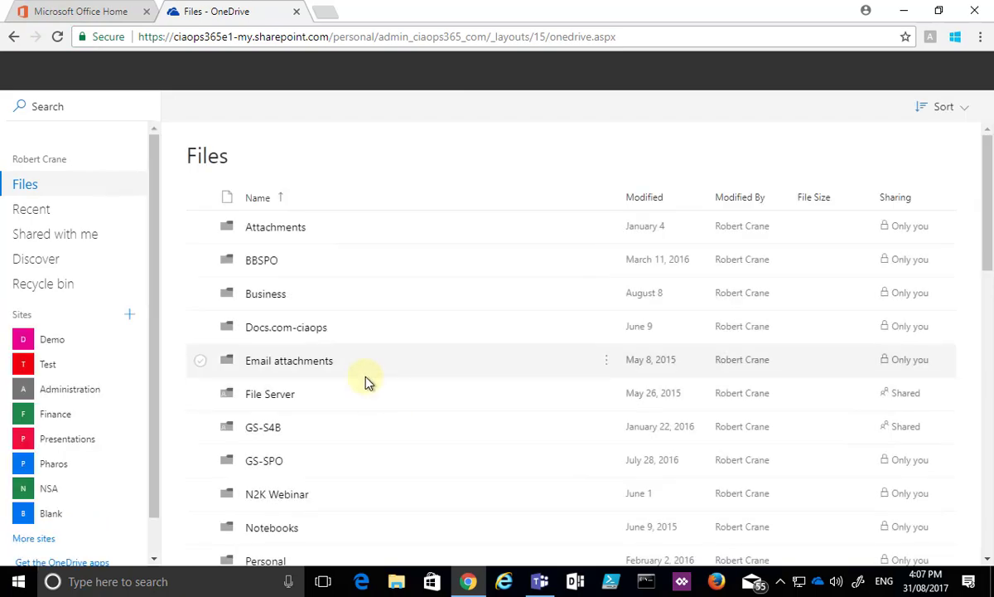
scroll(down, 3)
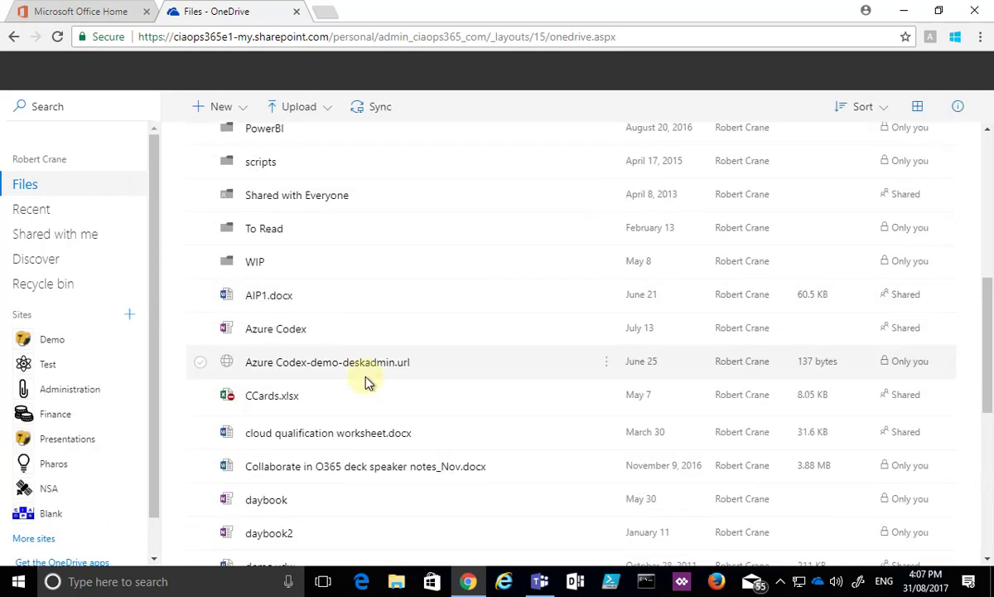
scroll(down, 3)
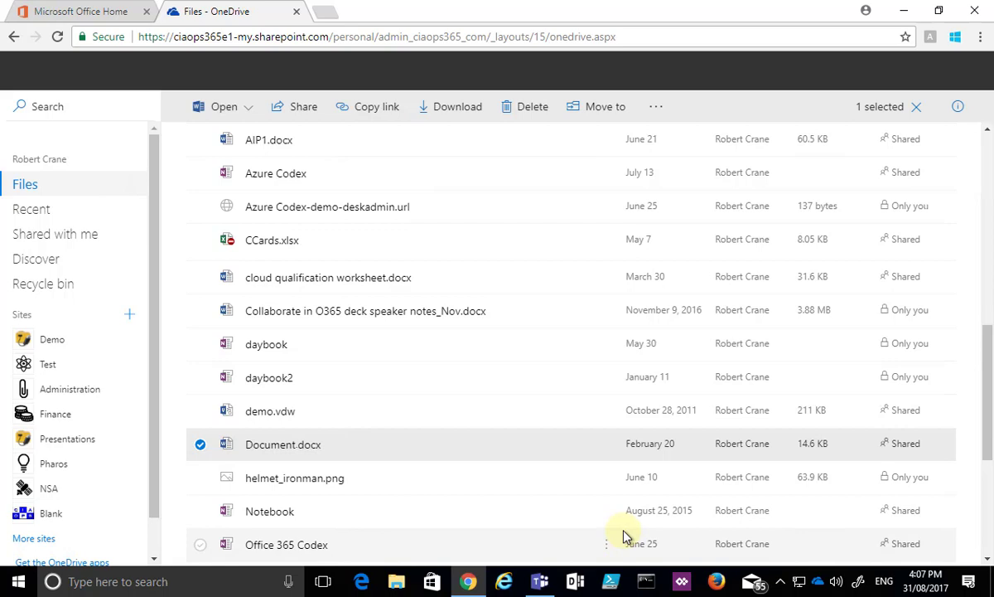
mouse_move(96, 298)
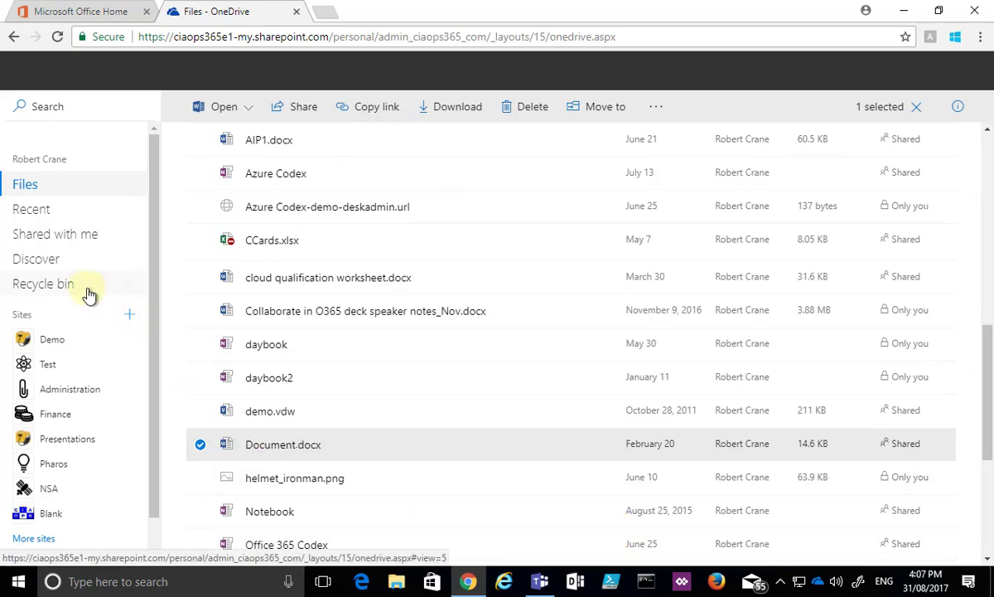
mouse_move(91, 295)
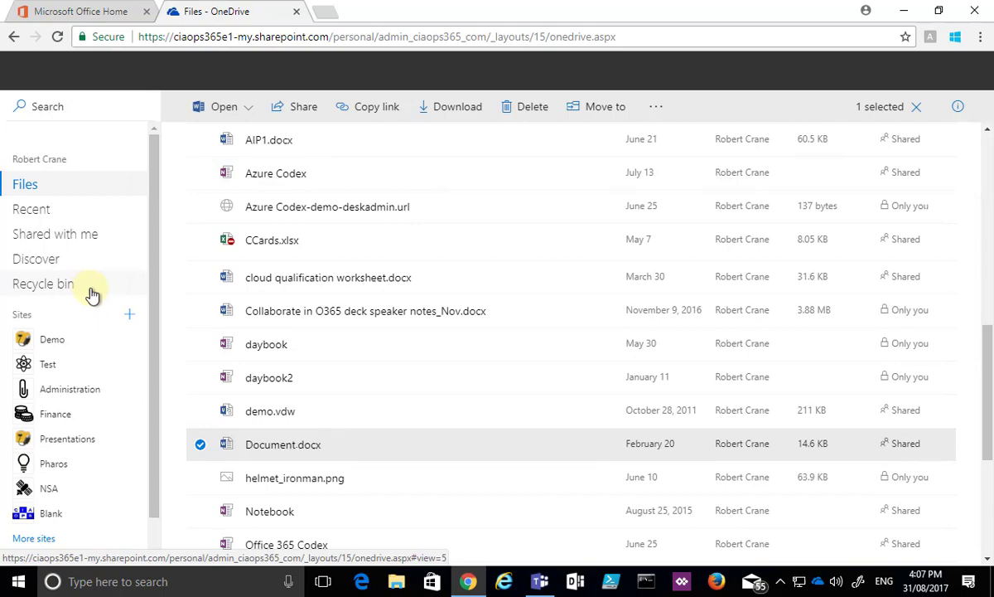